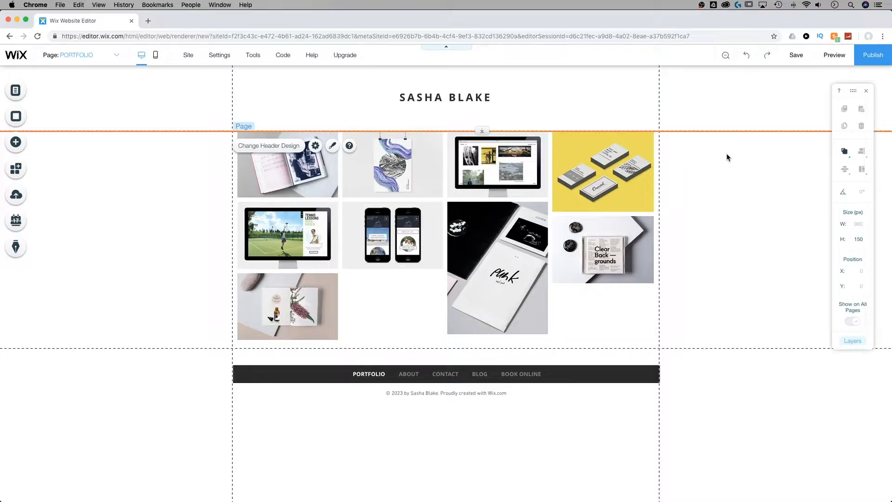
mouse_move(16, 143)
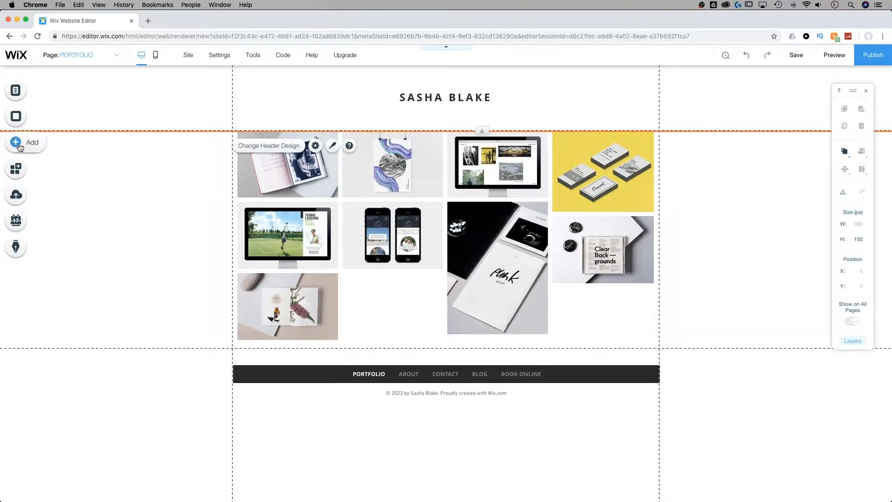
Bring up the Add a Lightbox panel and reach the Welcome templates
click(16, 142)
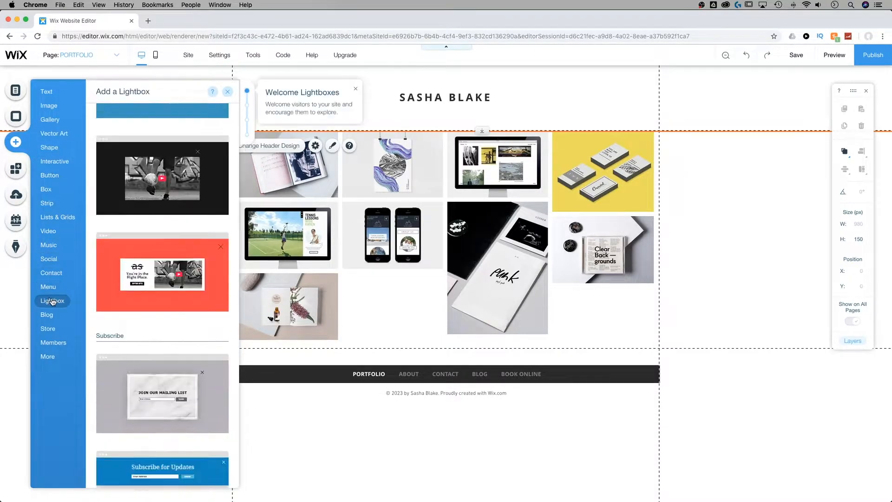
scroll(down, 3)
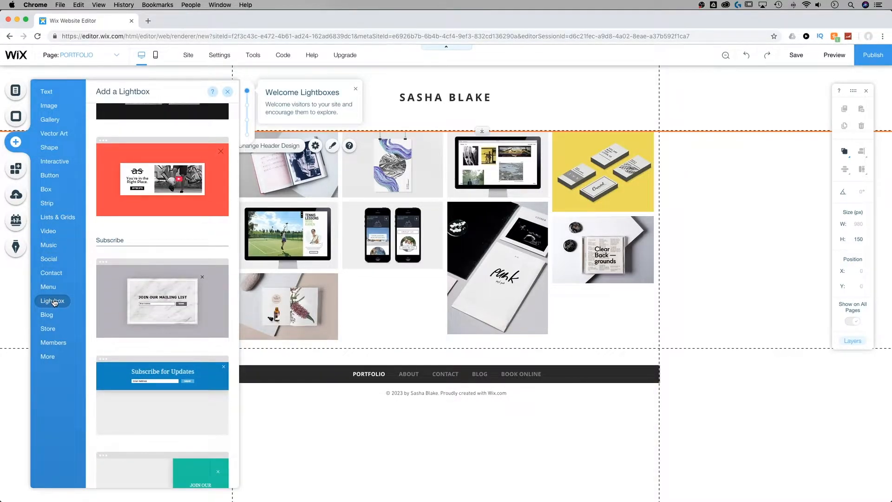
scroll(down, 3)
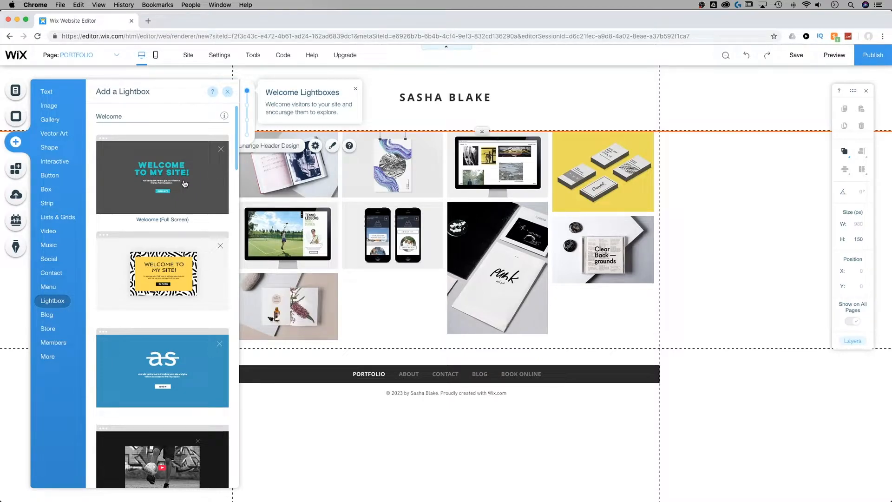
mouse_move(188, 179)
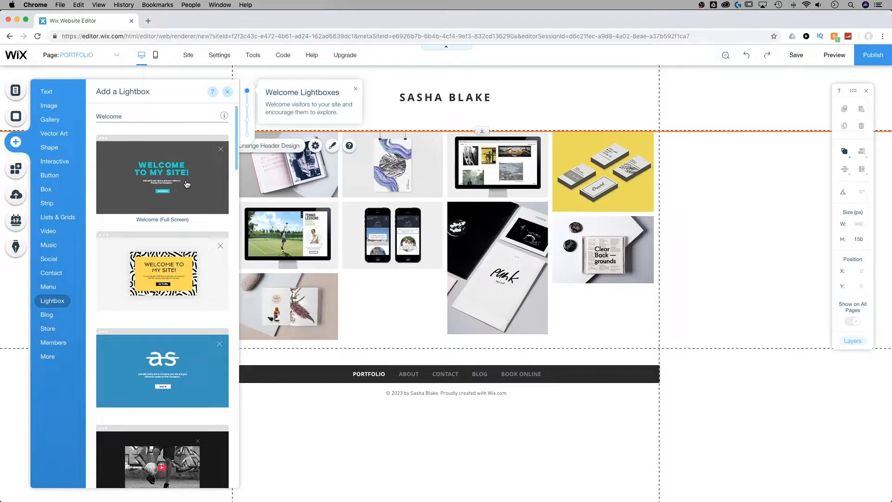
Add the Welcome (Full Screen) lightbox and reach its ⋯ options under Menus & Pages > Lightboxes
click(162, 176)
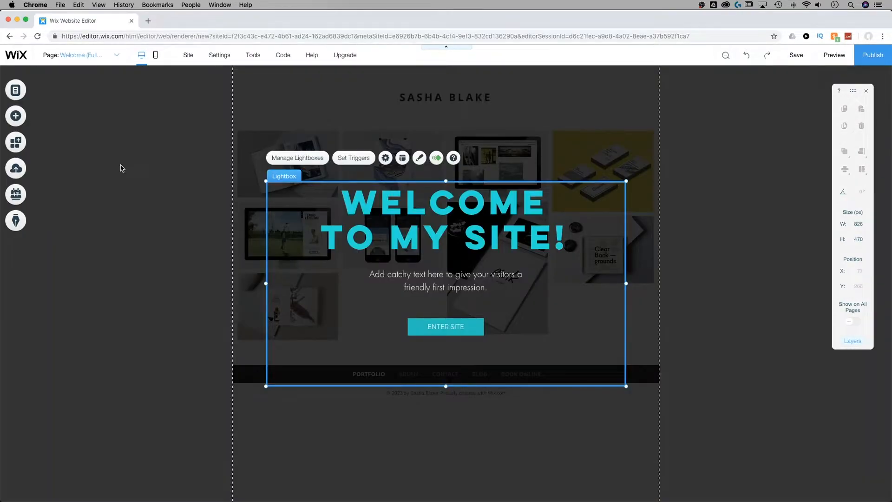
mouse_move(16, 91)
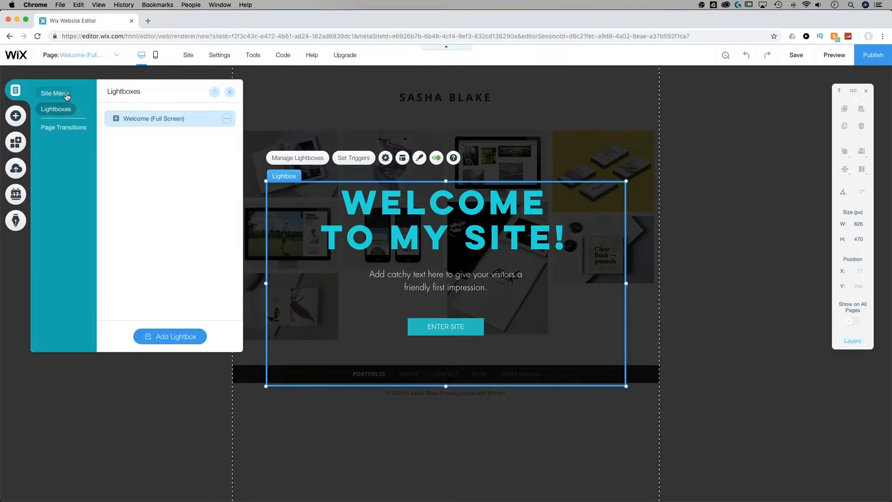
click(55, 92)
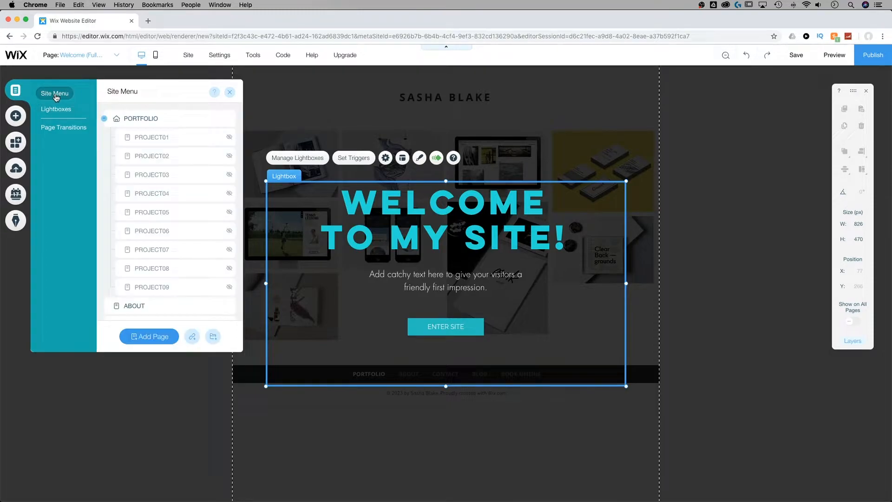
click(56, 108)
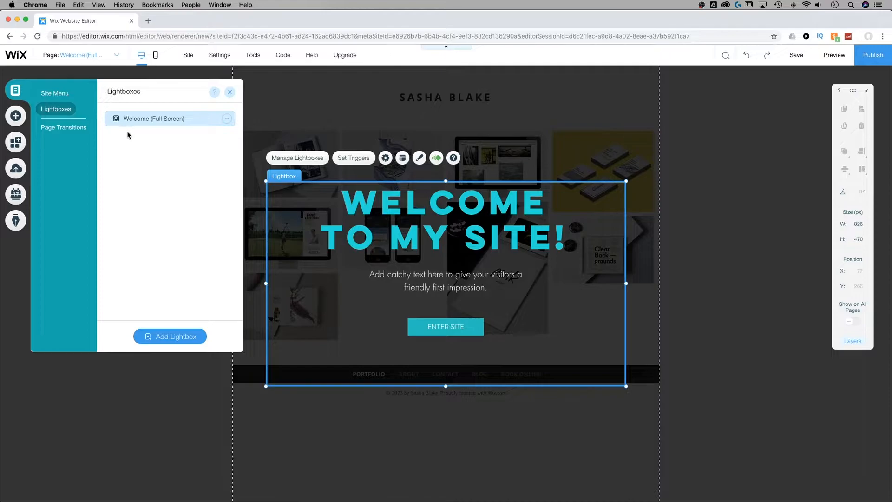
mouse_move(163, 121)
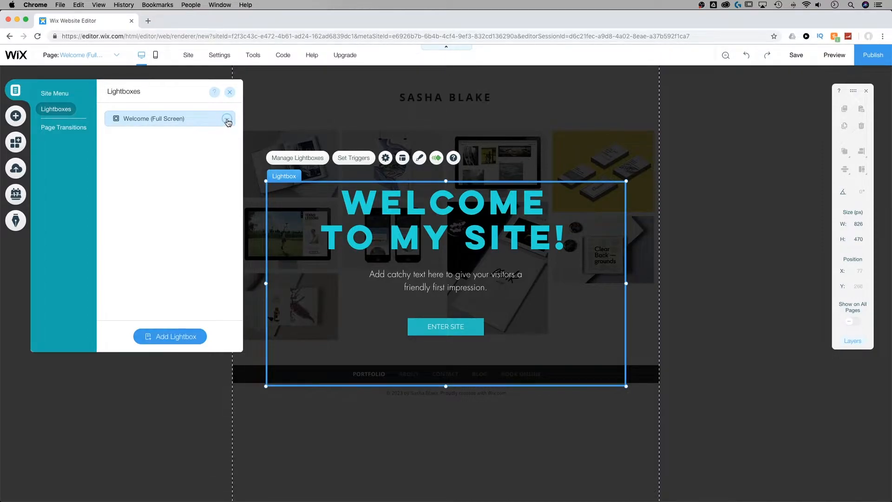
click(227, 118)
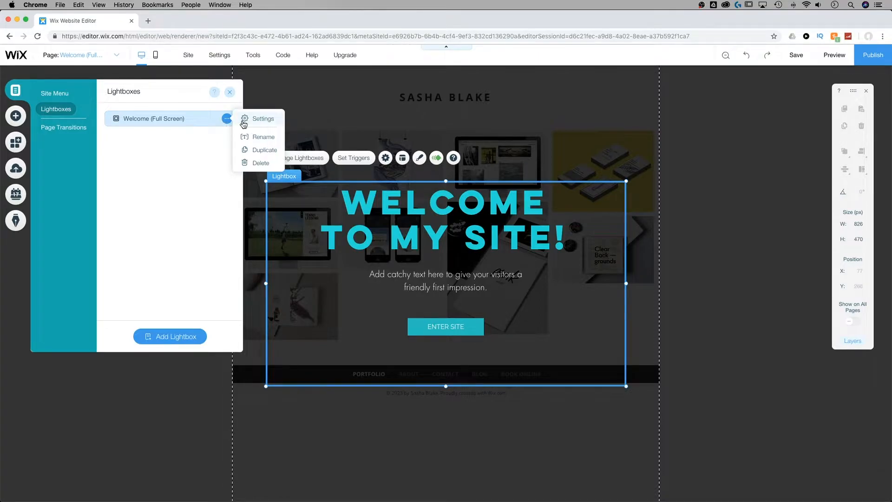
mouse_move(259, 163)
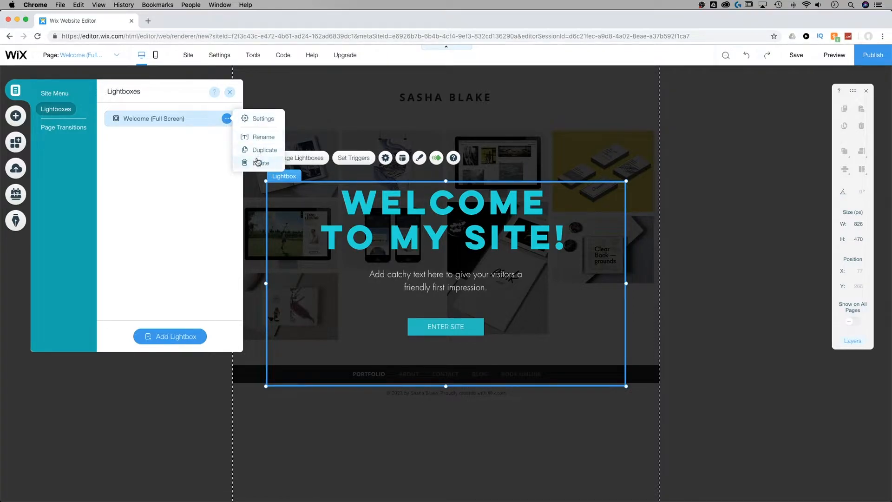
mouse_move(262, 118)
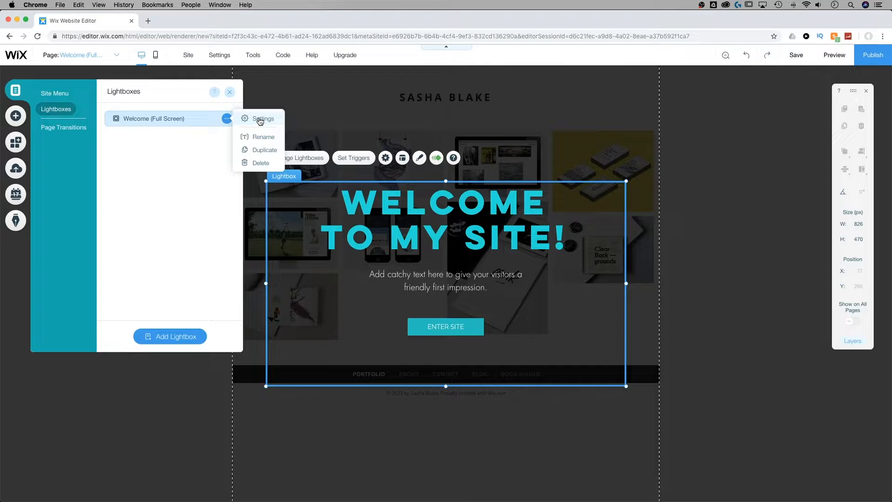
Review the lightbox settings: shown on PORTFOLIO only, 2-second delay, closing options unchanged
click(263, 119)
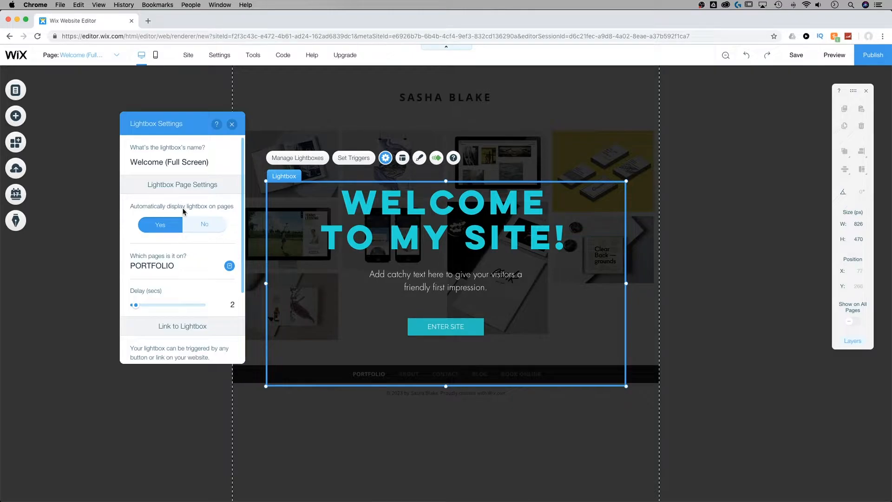
mouse_move(187, 212)
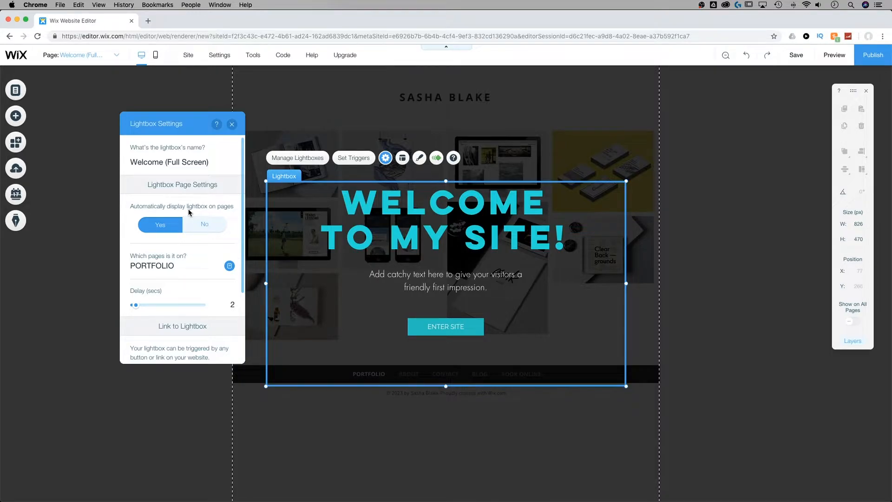
mouse_move(196, 212)
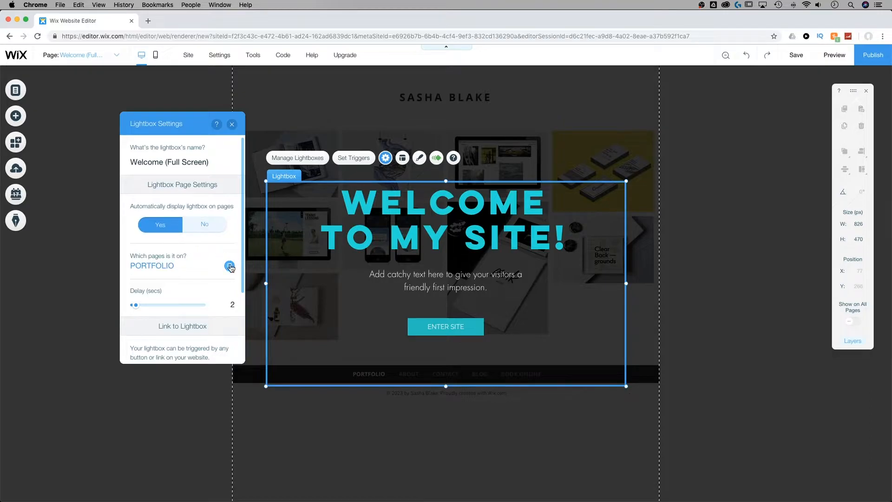
click(229, 267)
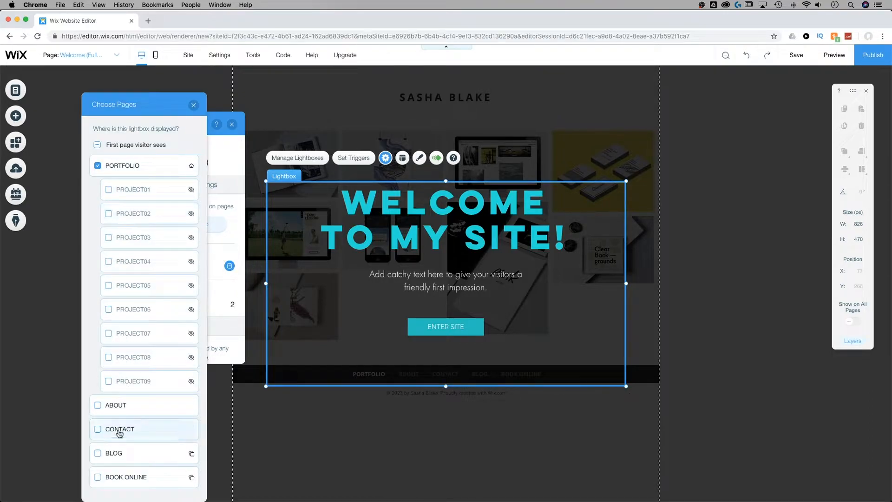
click(193, 105)
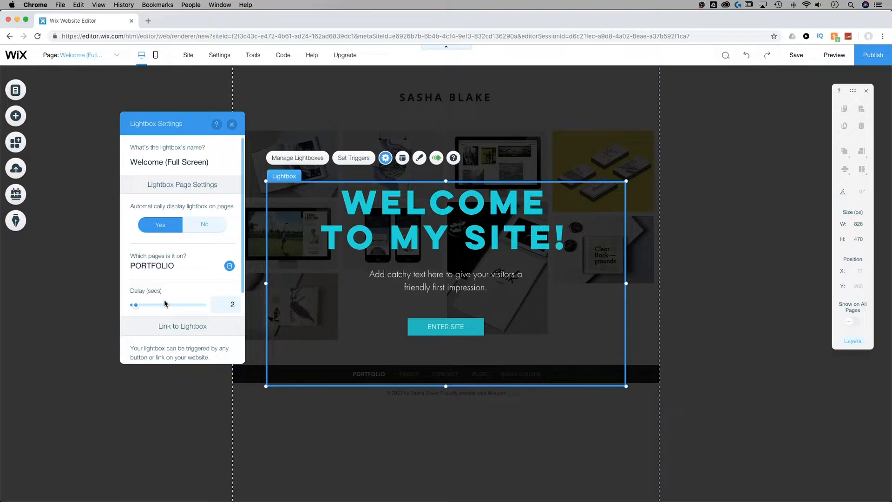
scroll(down, 3)
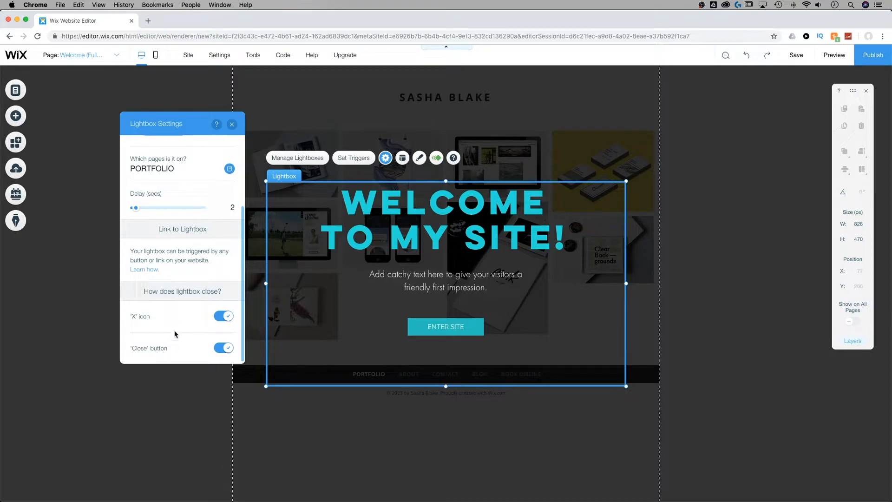
mouse_move(195, 263)
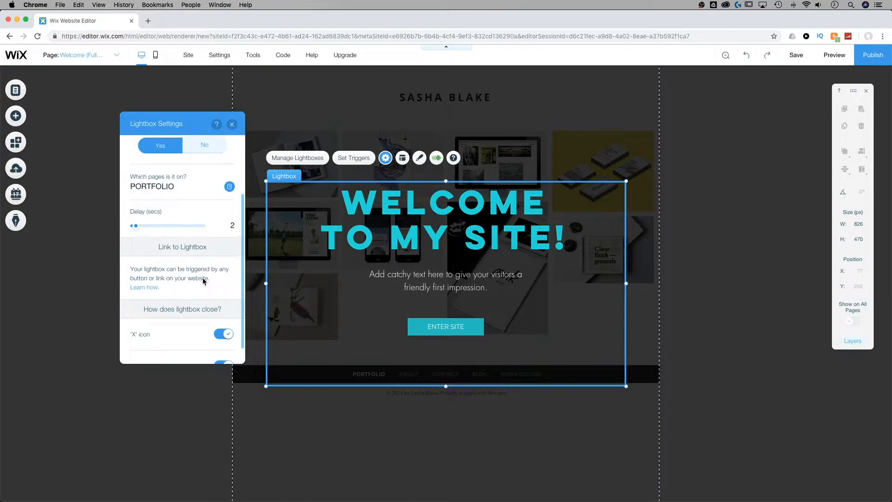
scroll(up, 3)
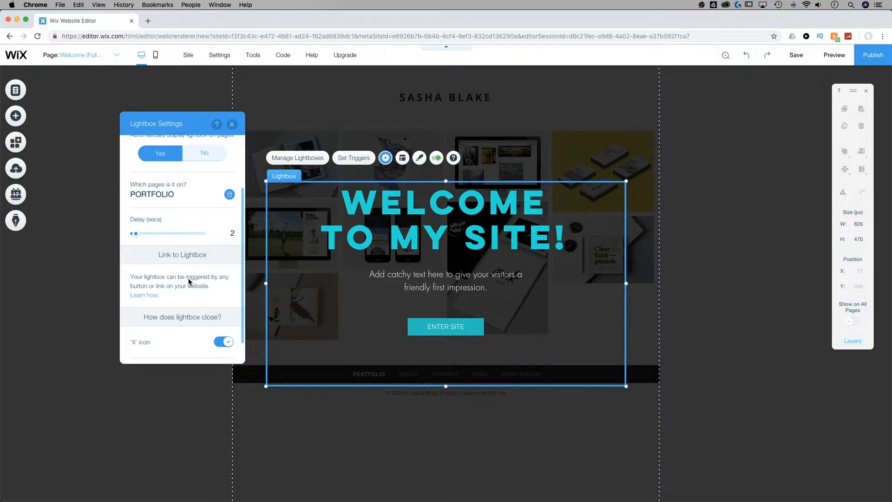
scroll(up, 3)
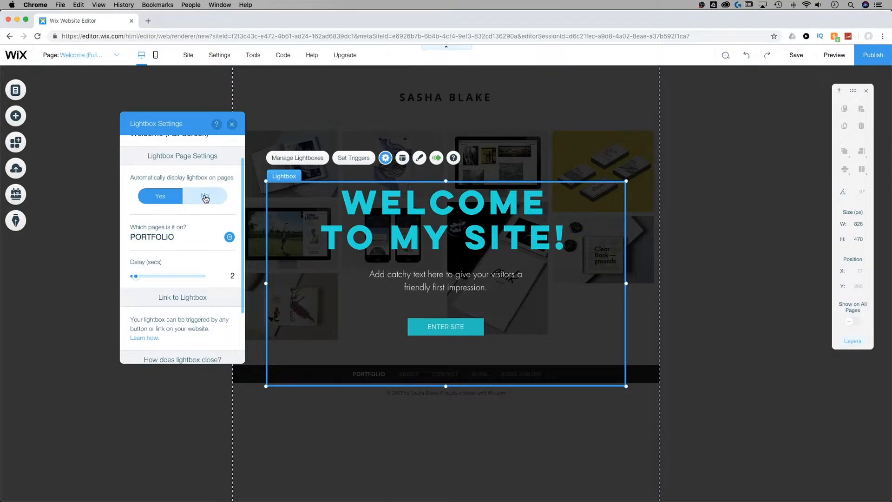
Set 'Automatically display lightbox on pages' to No and close the settings
click(204, 196)
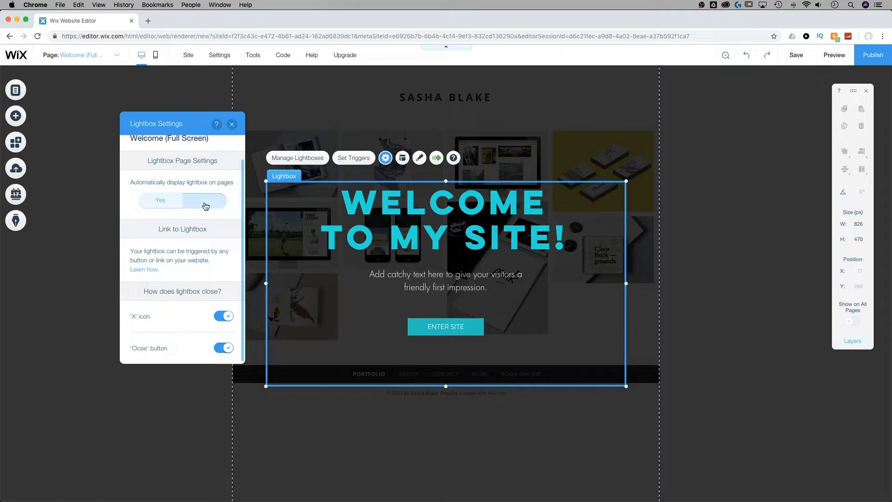
click(203, 201)
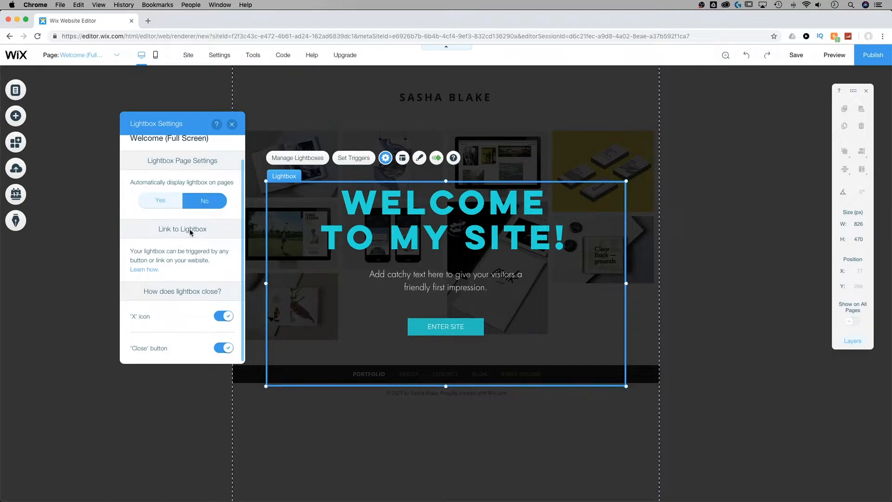
mouse_move(202, 237)
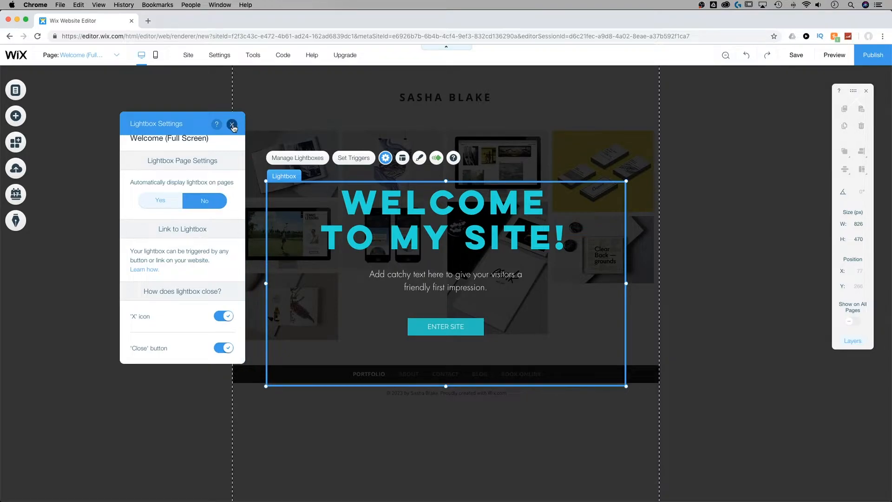
click(232, 124)
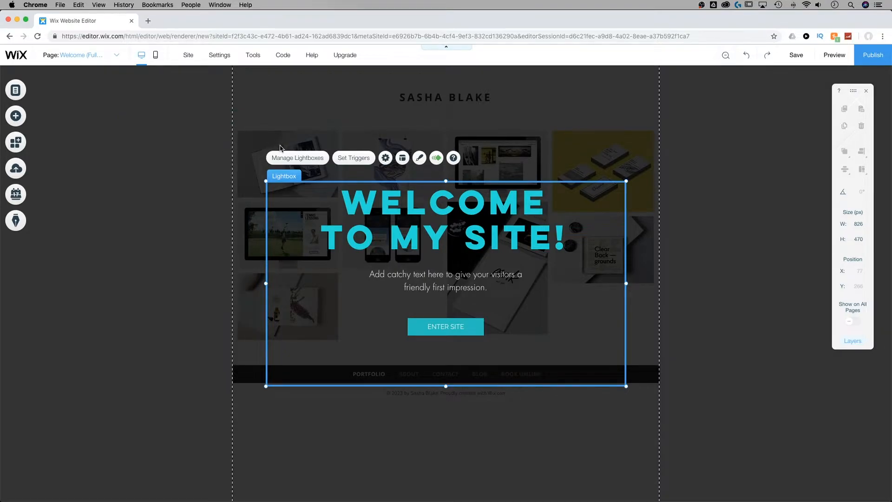
mouse_move(403, 158)
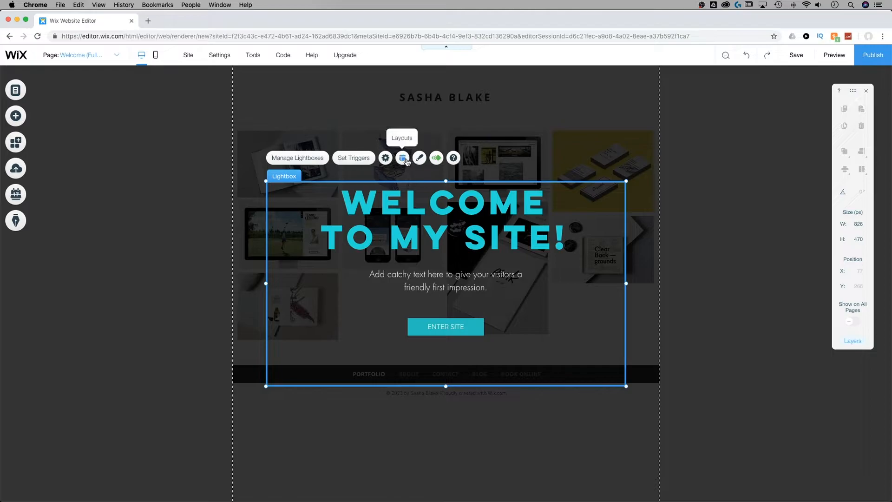
Position the lightbox in the centre cell with 0 horizontal and vertical offset
click(402, 158)
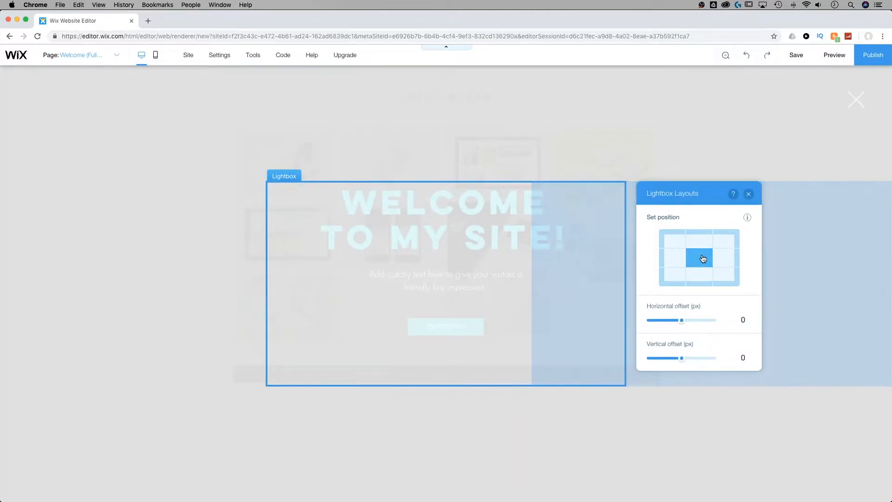
click(699, 257)
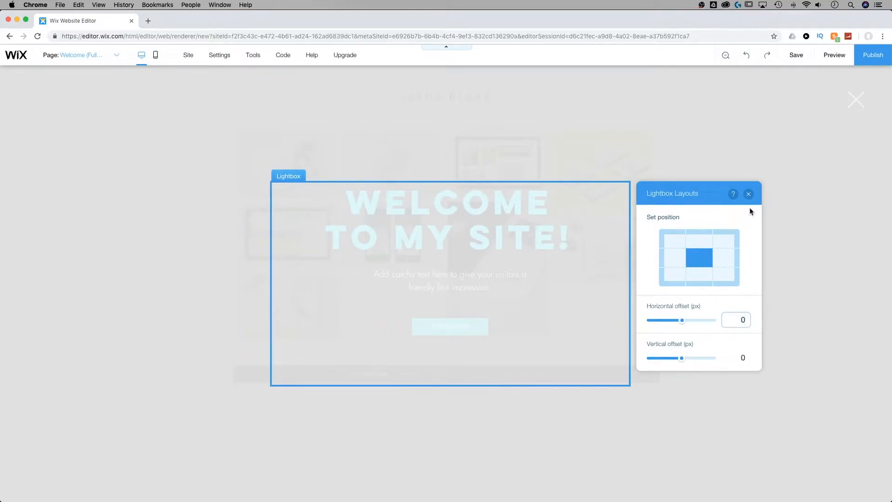
click(749, 194)
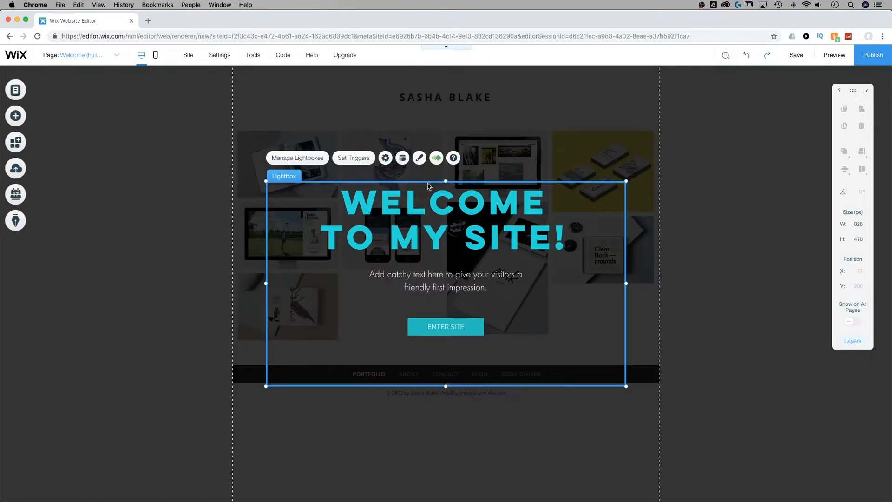
click(419, 158)
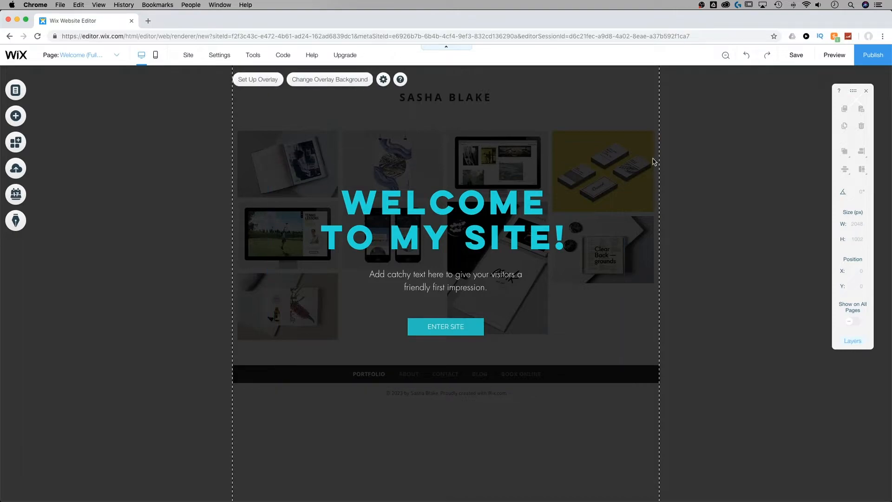
Keep the overlay a dark solid colour and raise its opacity from 75% to about 81%
click(444, 219)
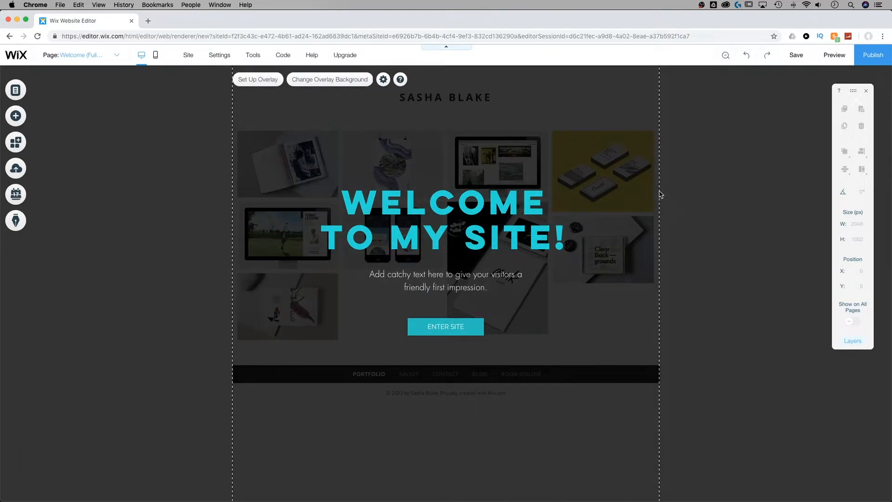
click(329, 79)
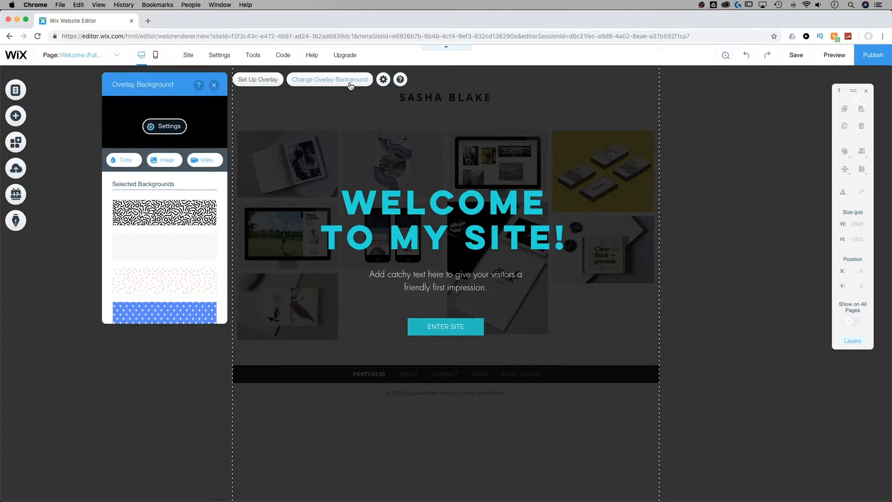
click(164, 212)
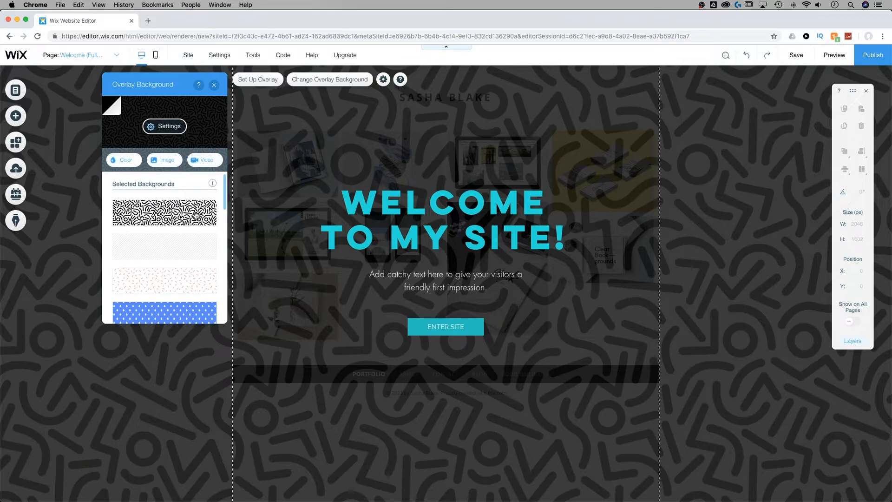
scroll(down, 3)
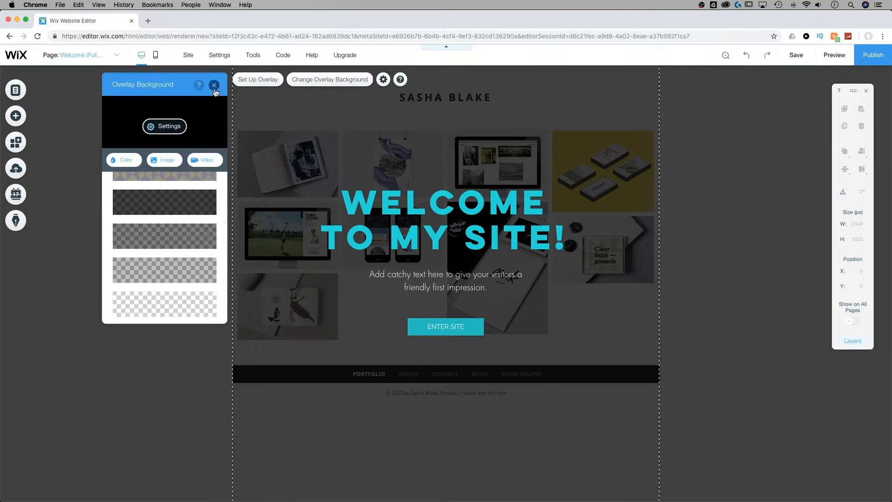
click(123, 160)
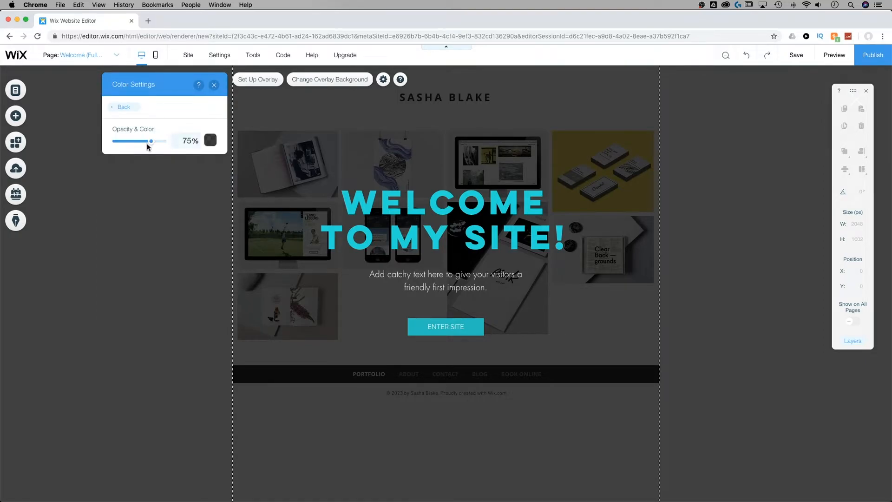
drag(150, 141, 156, 140)
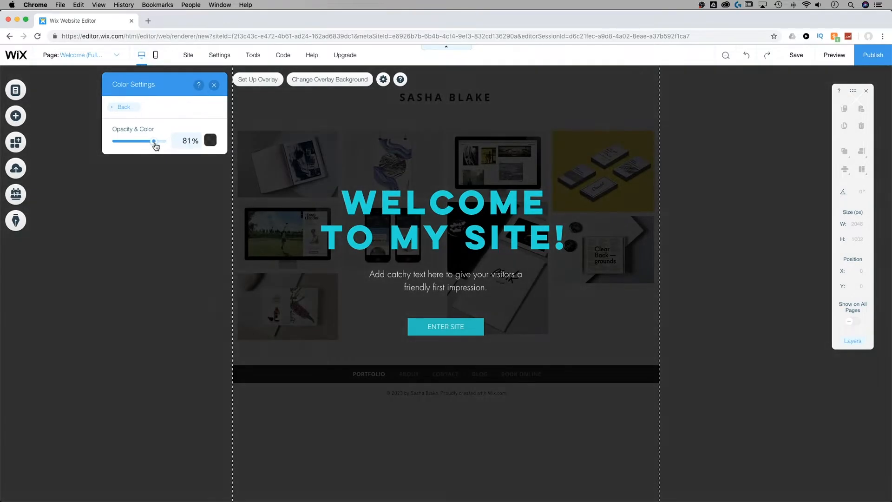
drag(153, 141, 156, 141)
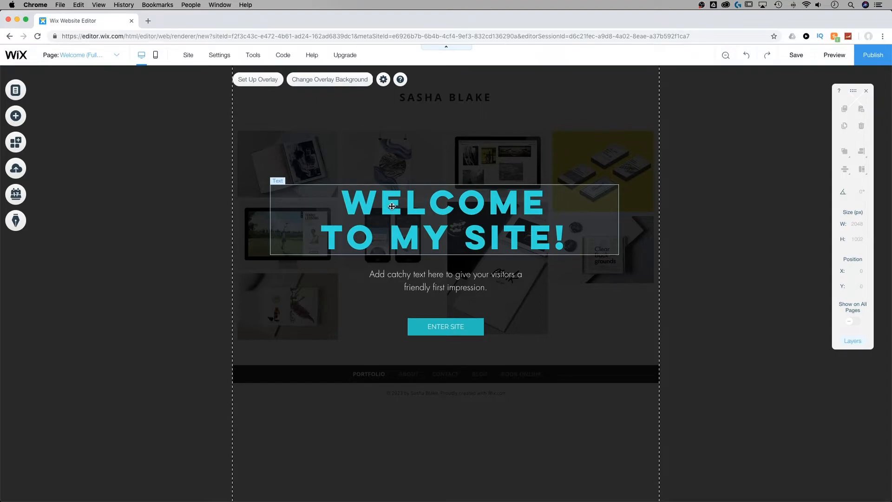
click(445, 281)
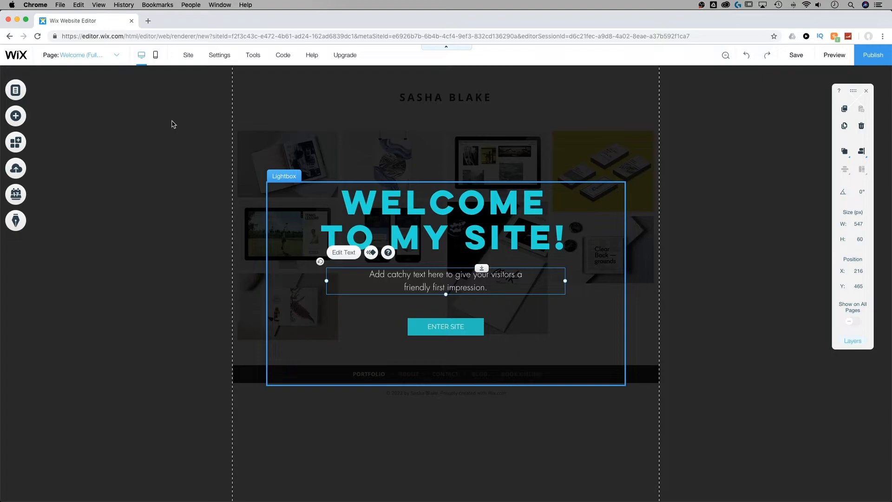
Switch the canvas from the lightbox to the PORTFOLIO site page
click(117, 55)
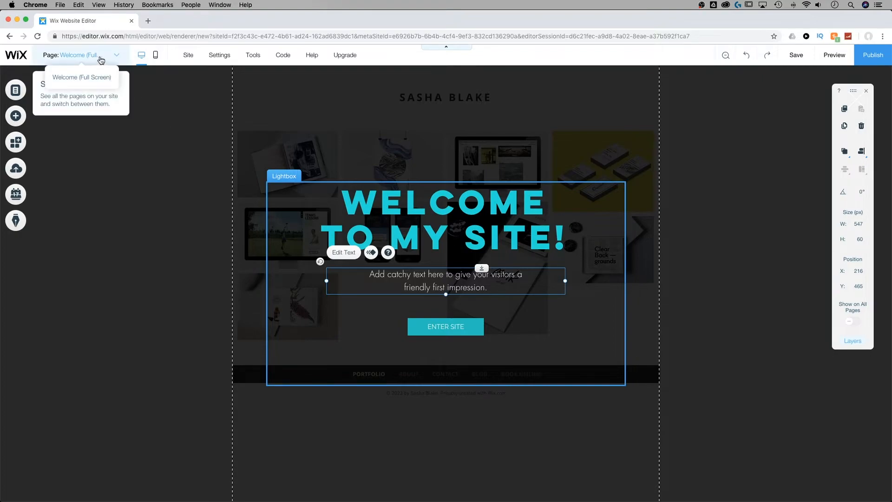
mouse_move(91, 57)
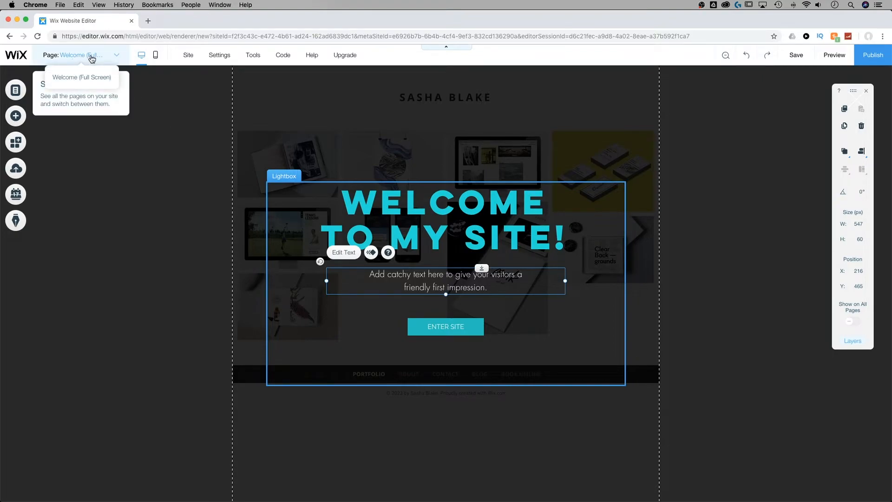
click(82, 54)
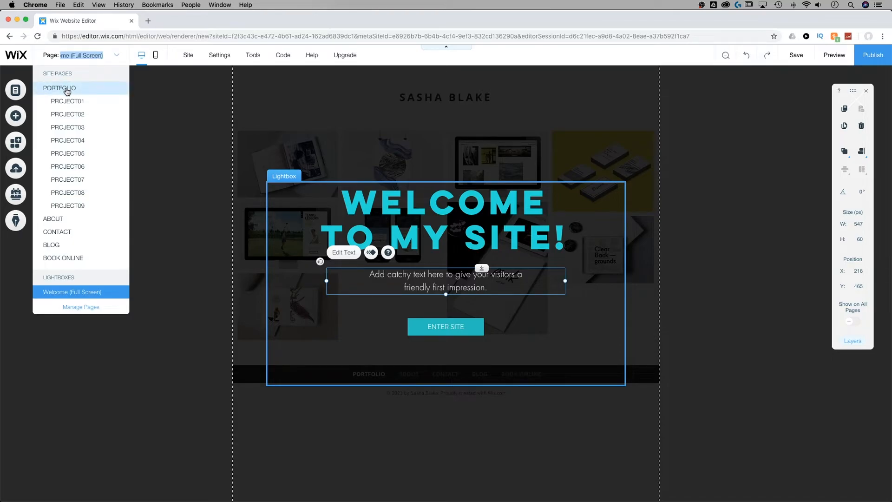
click(59, 88)
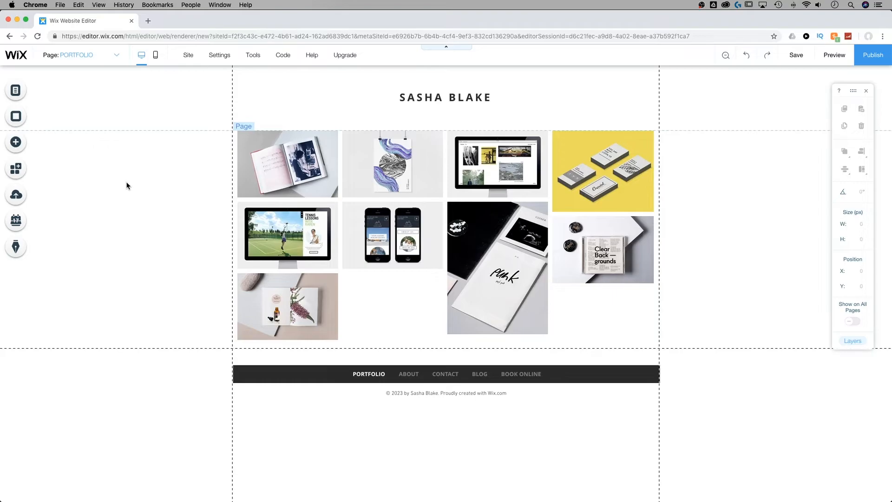
mouse_move(140, 192)
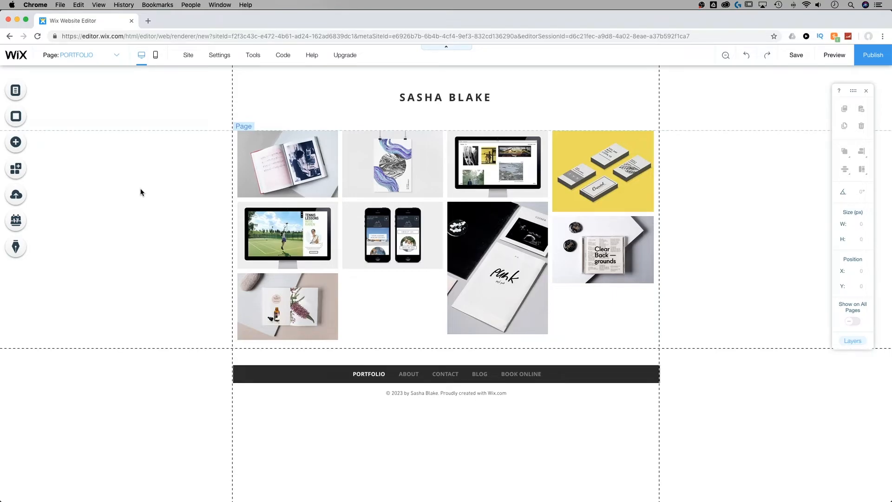
mouse_move(151, 183)
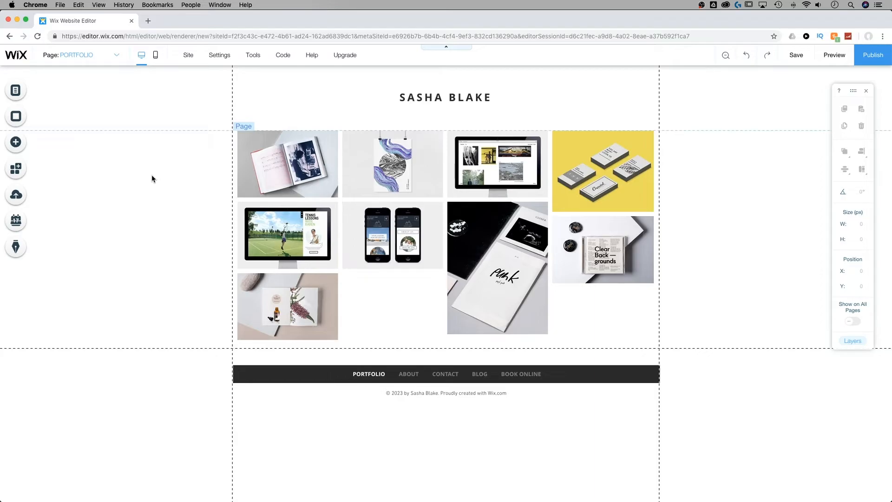
mouse_move(15, 141)
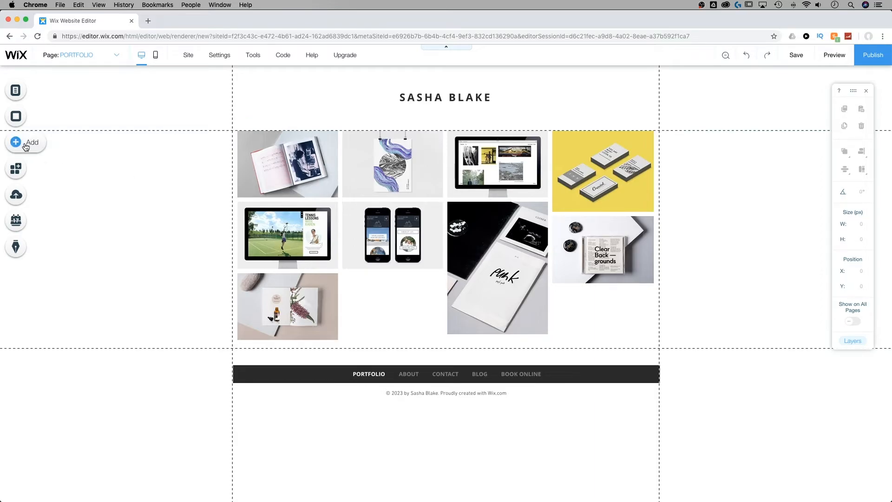
Place the teal Arrows triangle at the header's top right beside SASHA BLAKE
click(15, 142)
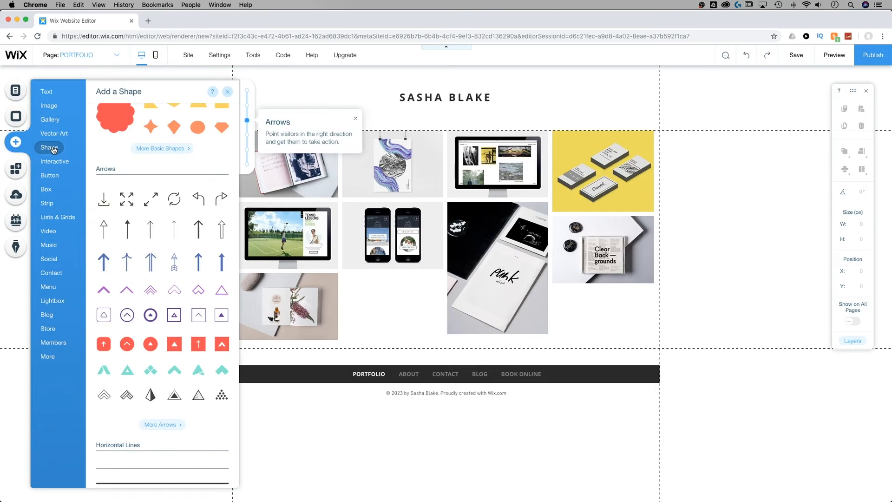
mouse_move(73, 150)
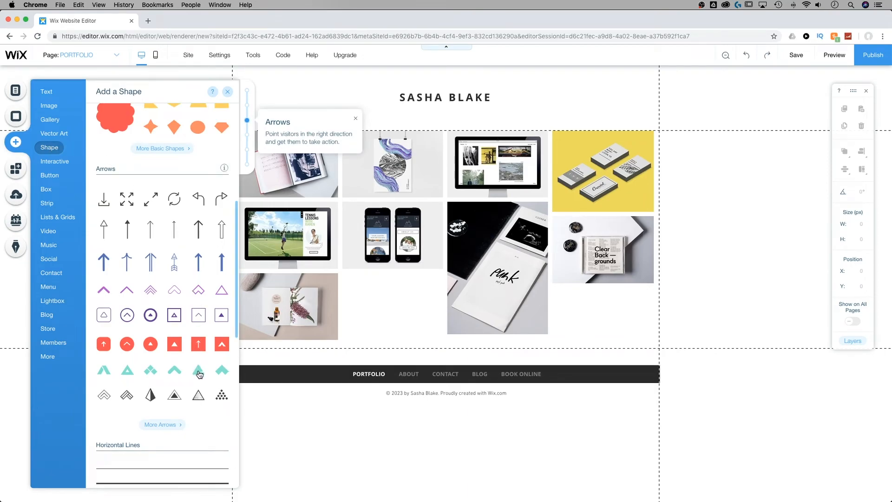
mouse_move(222, 367)
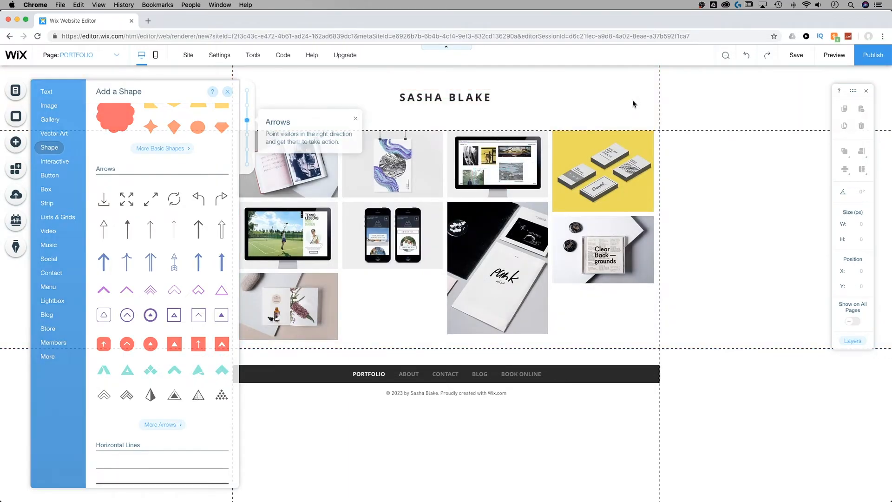
click(221, 289)
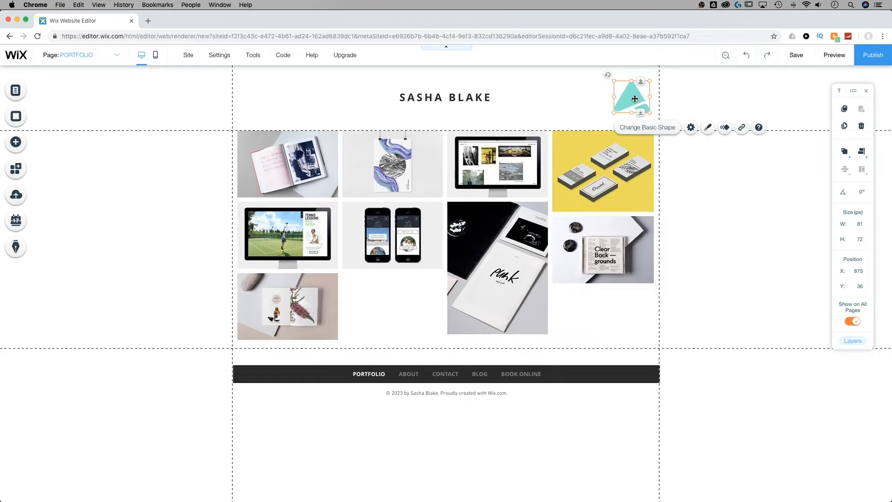
mouse_move(740, 125)
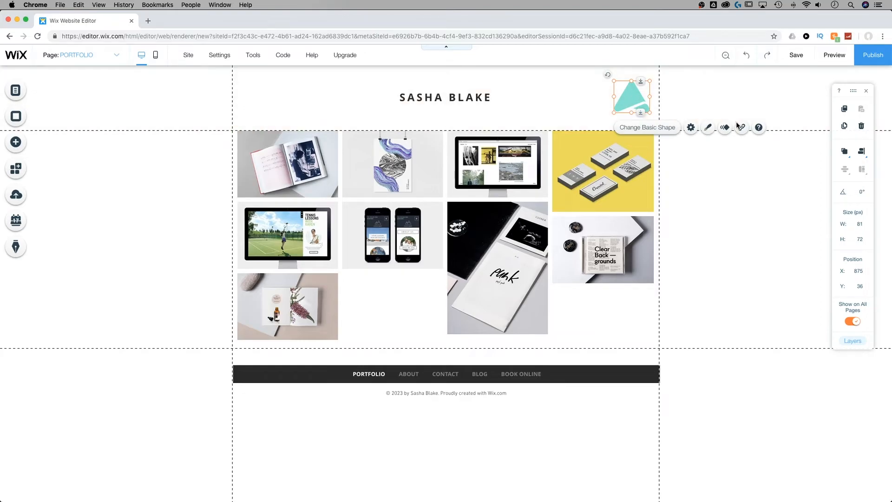
Link the triangle to the Welcome (Full Screen) lightbox and confirm with Done
click(741, 127)
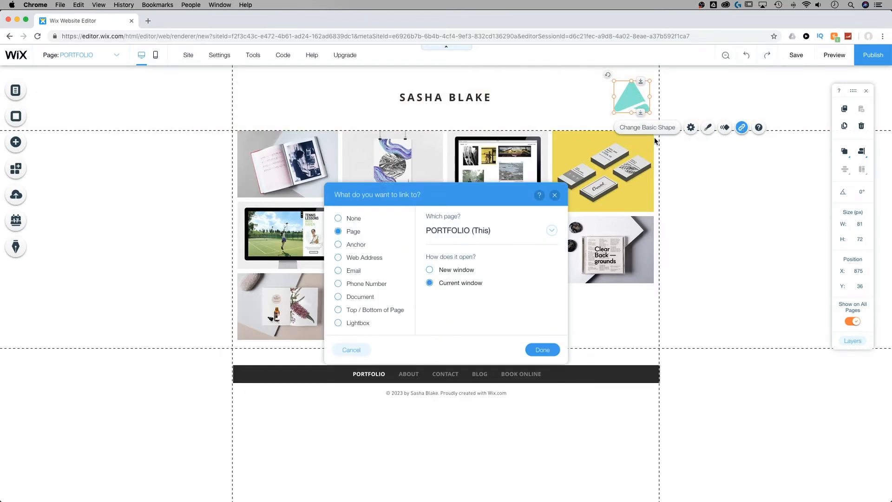
mouse_move(439, 249)
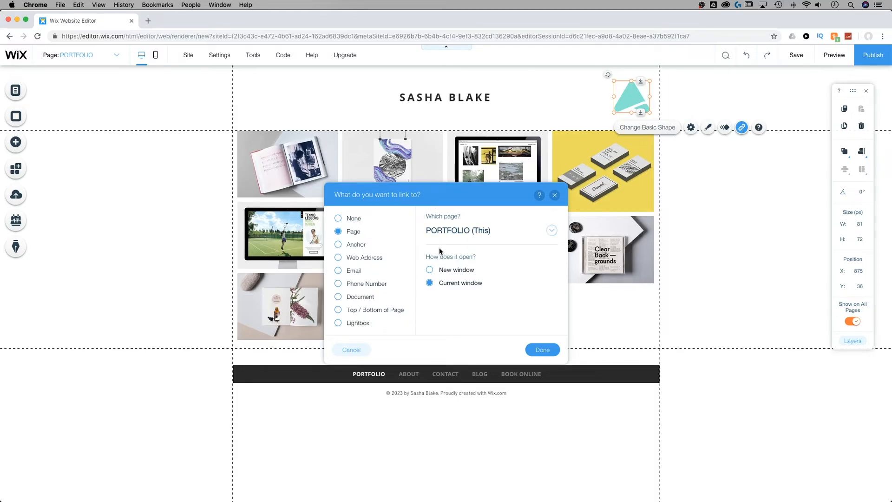
mouse_move(353, 325)
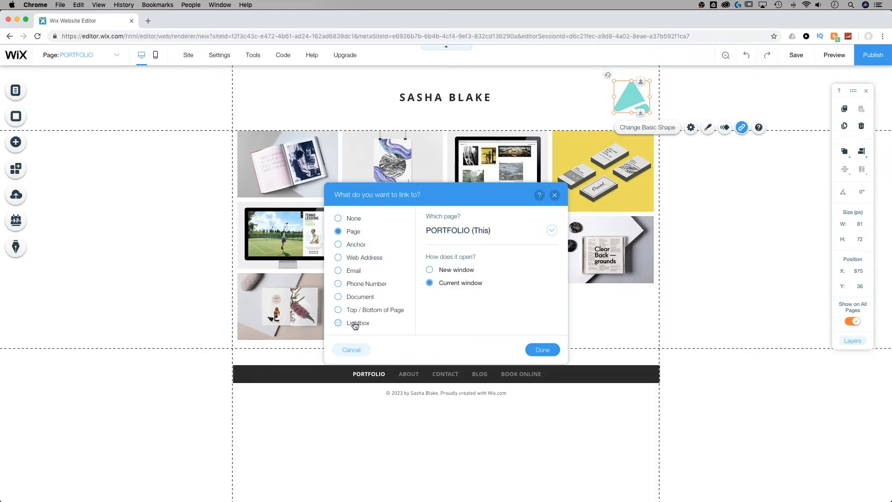
click(338, 322)
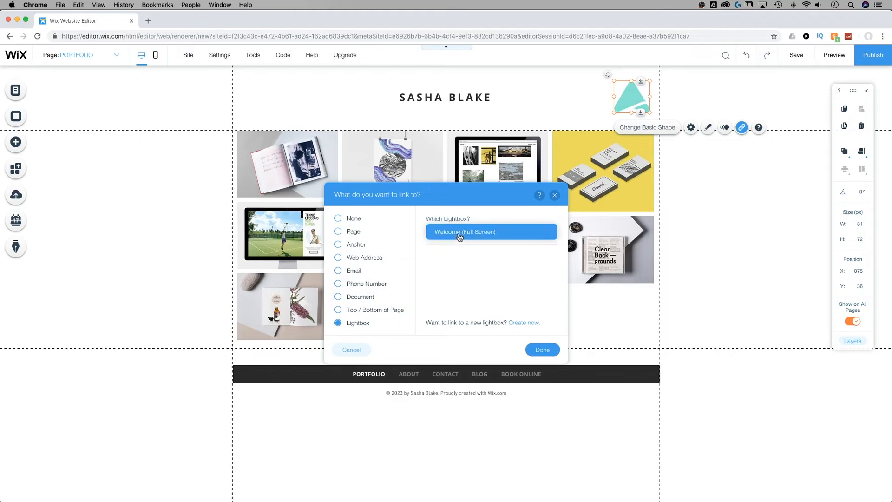
mouse_move(542, 350)
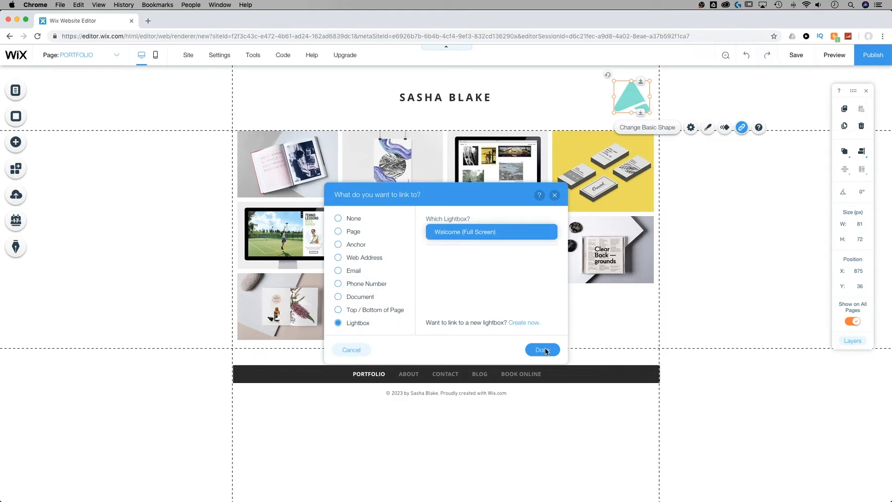
click(541, 349)
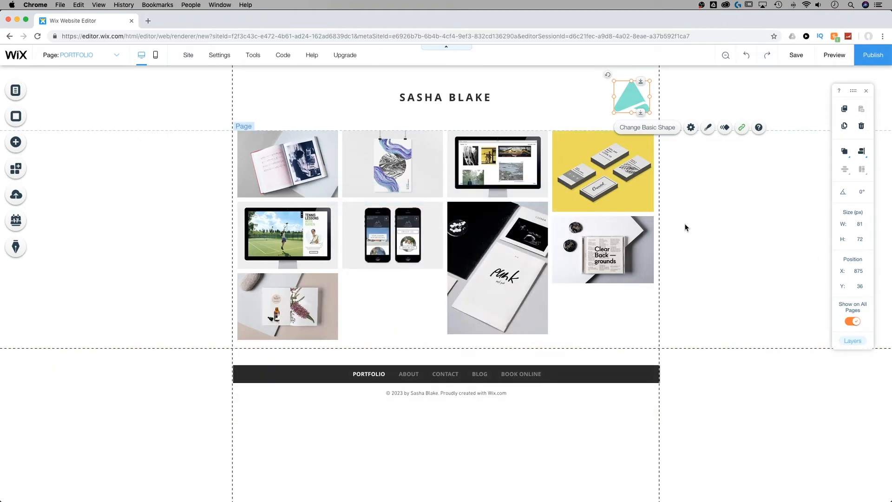
mouse_move(834, 55)
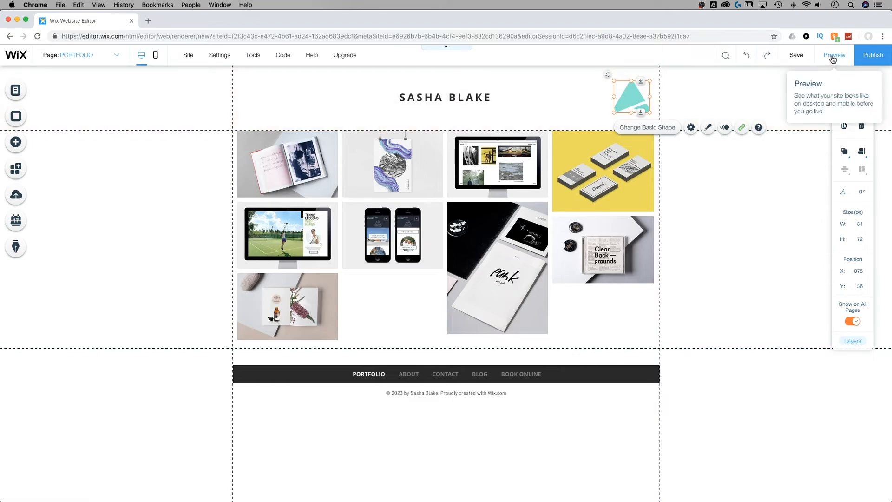
Preview the site and open the darkened welcome lightbox via the teal triangle
click(834, 55)
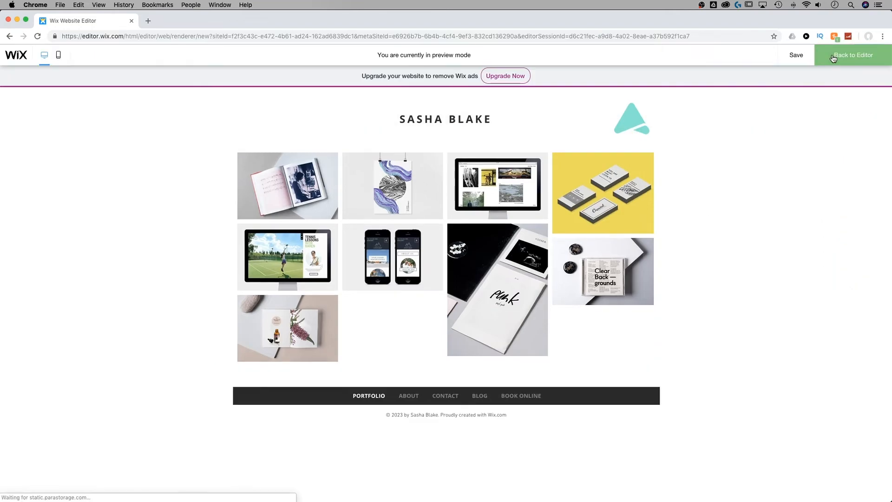
mouse_move(635, 122)
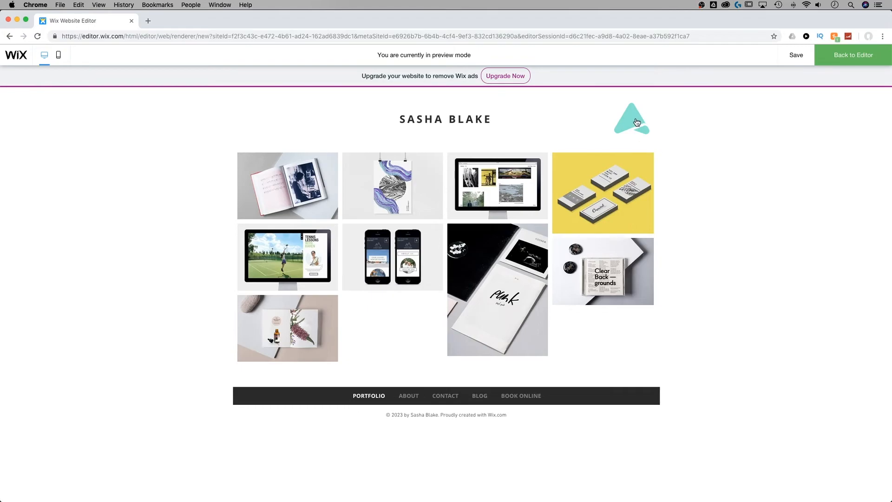
click(631, 120)
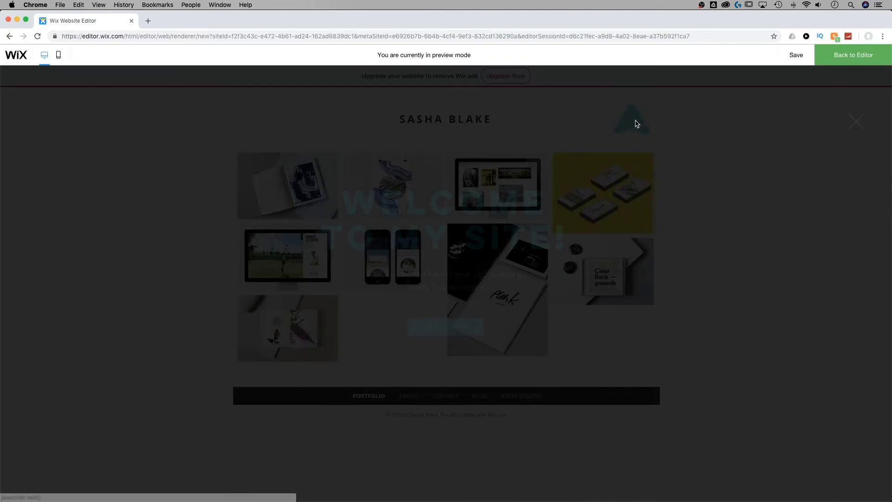